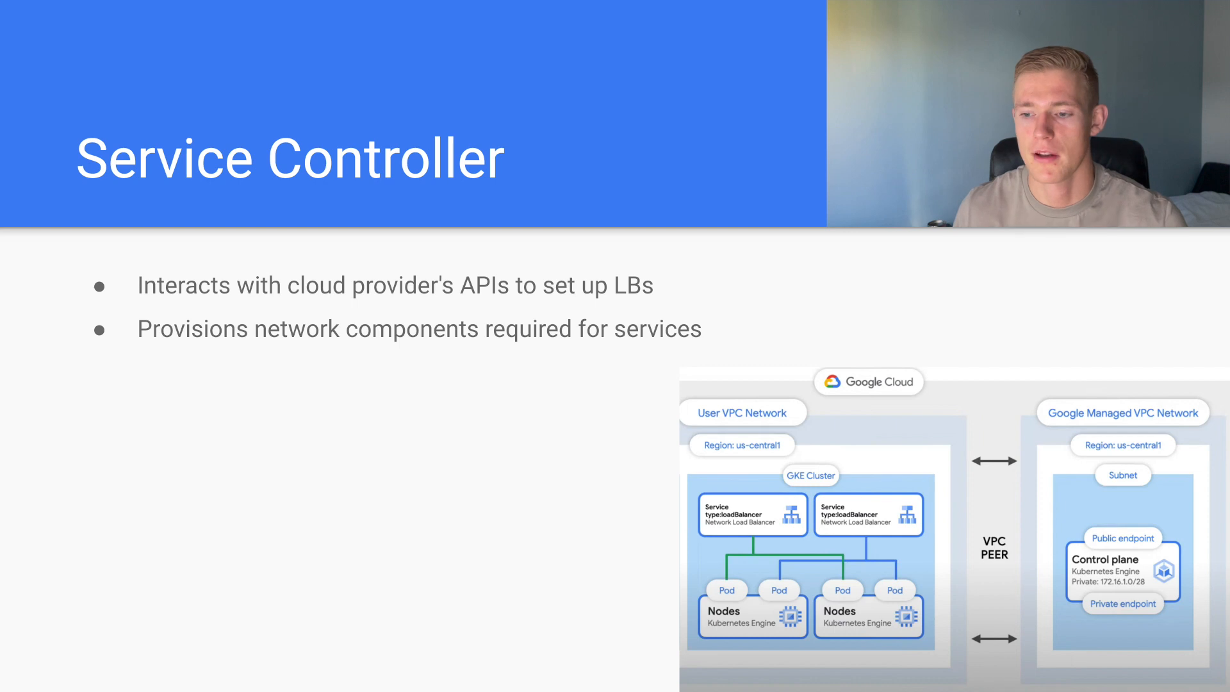
mouse_move(770, 465)
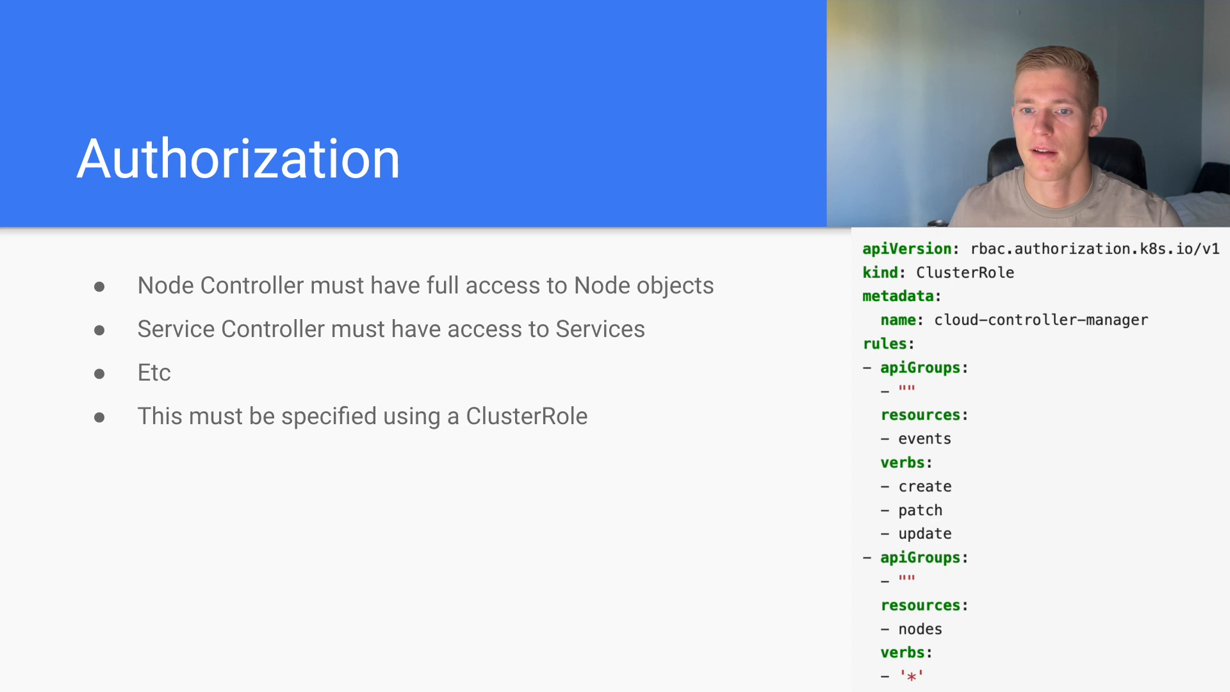
mouse_move(811, 307)
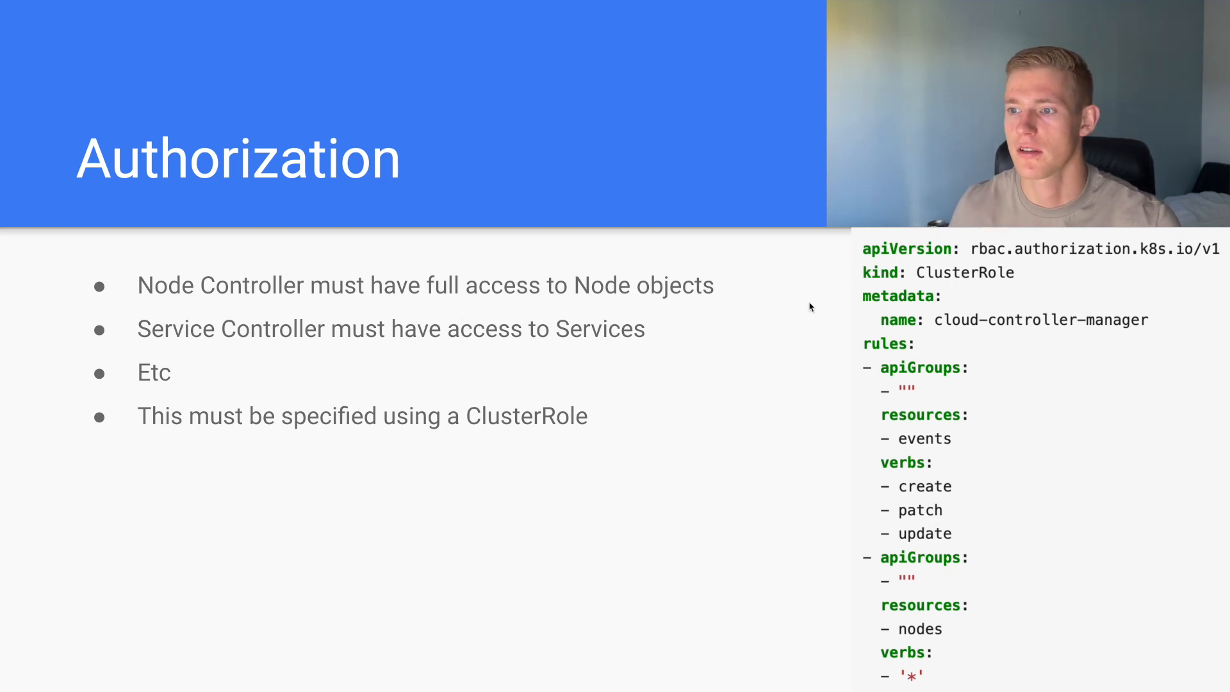
mouse_move(1042, 363)
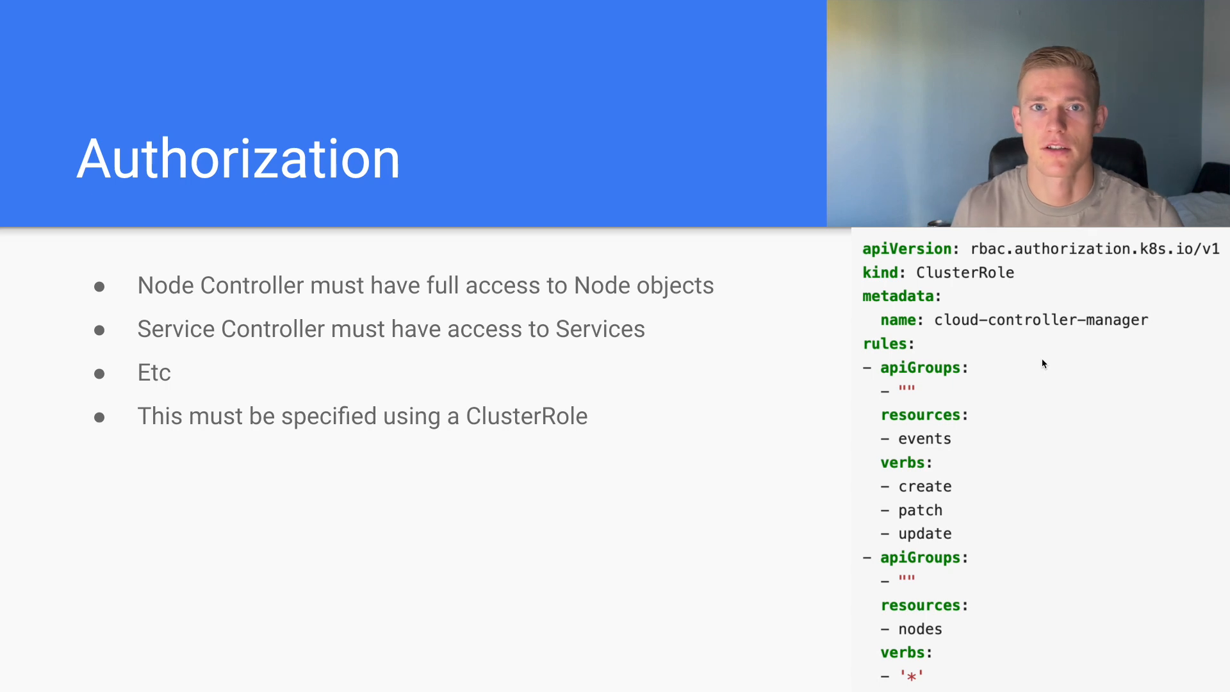